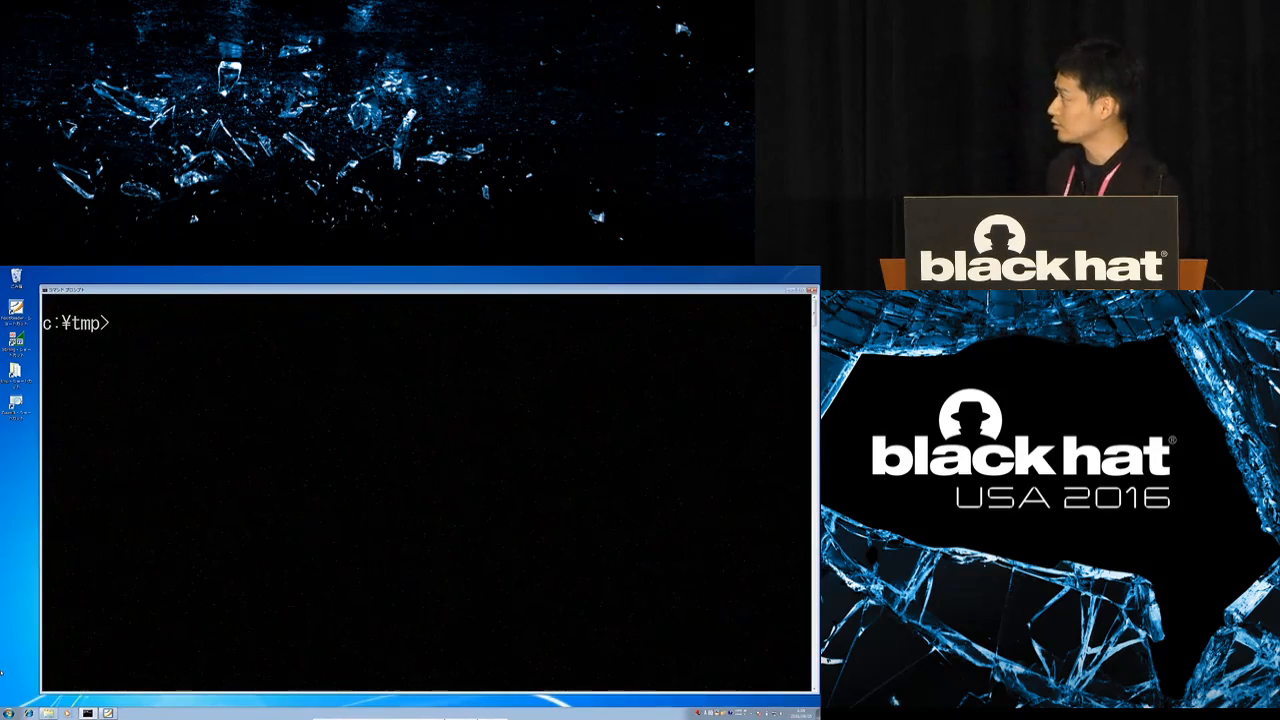
# Run o-checker.py on evil.pdf at the c:\tmp prompt to flag it as Malicious!
pyautogui.write('o')
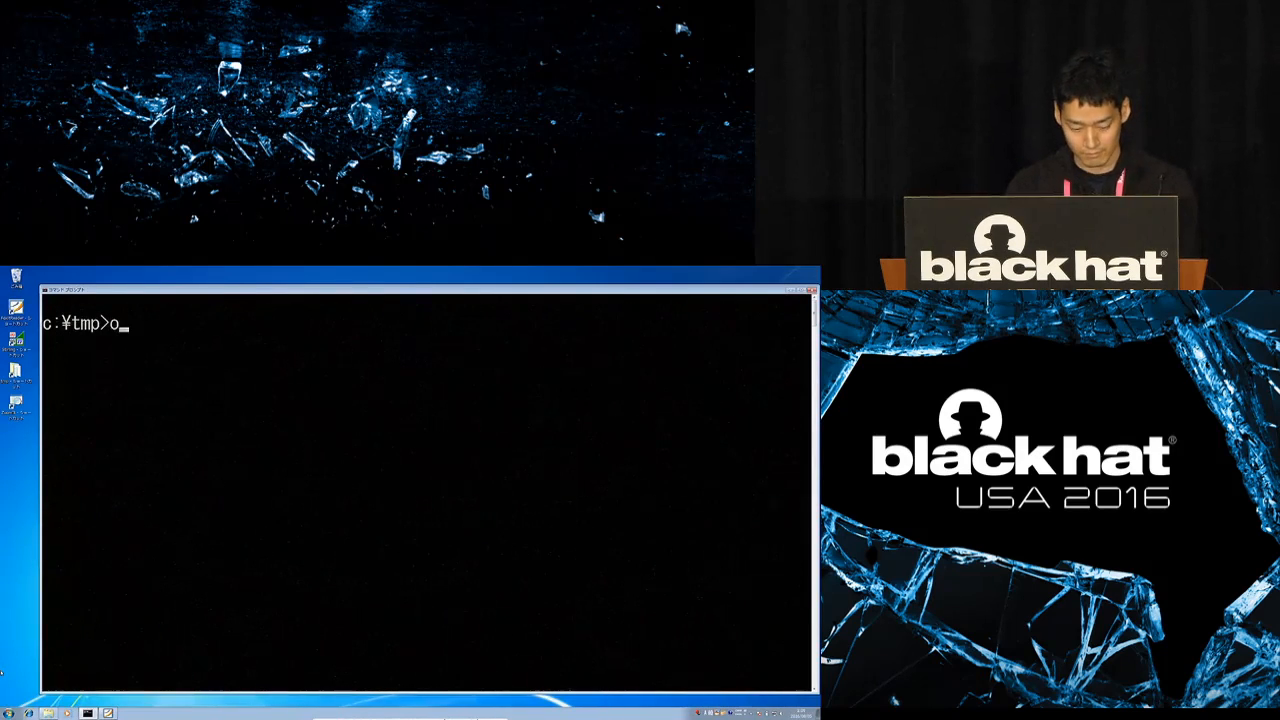
pyautogui.write('-checker.py e')
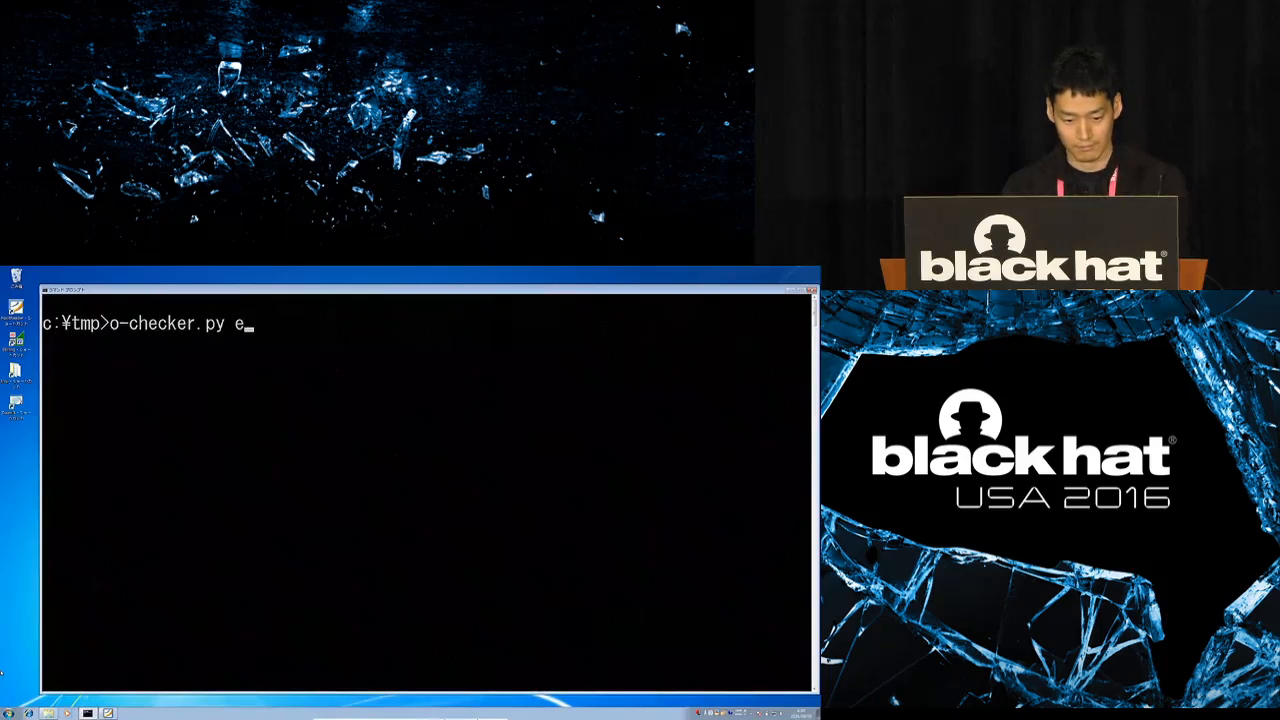
pyautogui.write('vil.pdf')
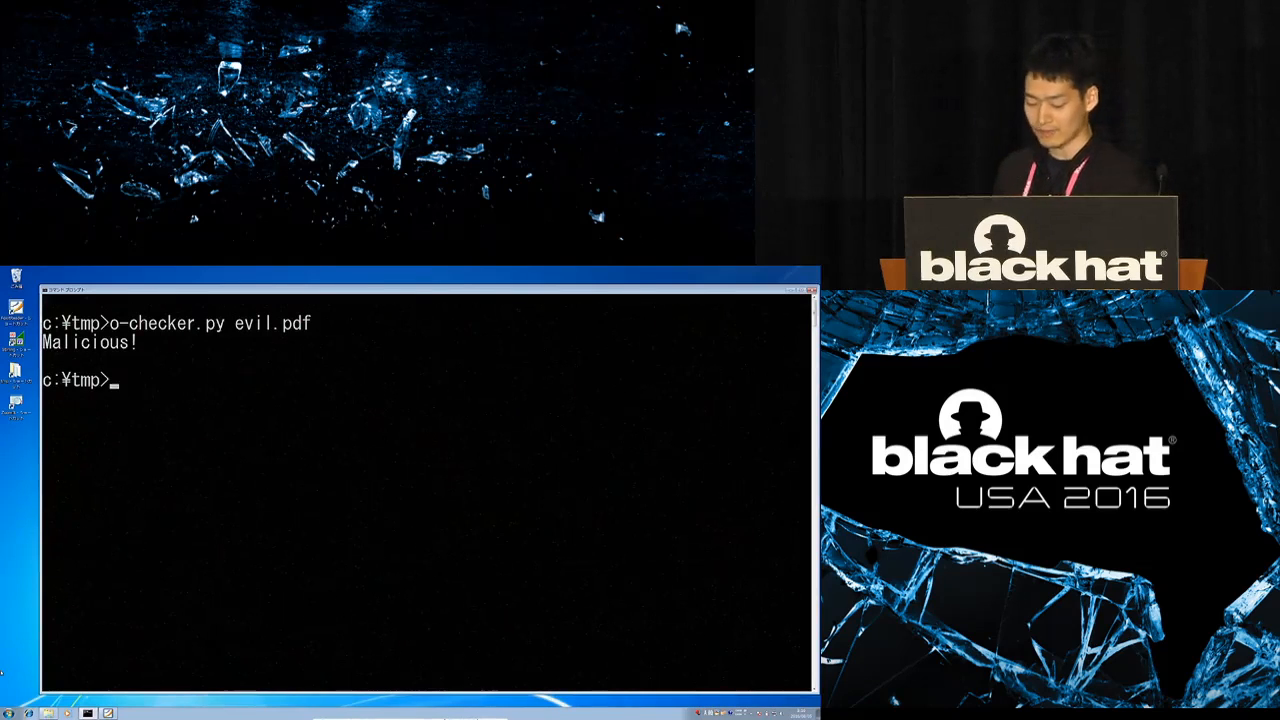
# Run pdfanalysis.py on evil.pdf to list its objects.
pyautogui.write('p')
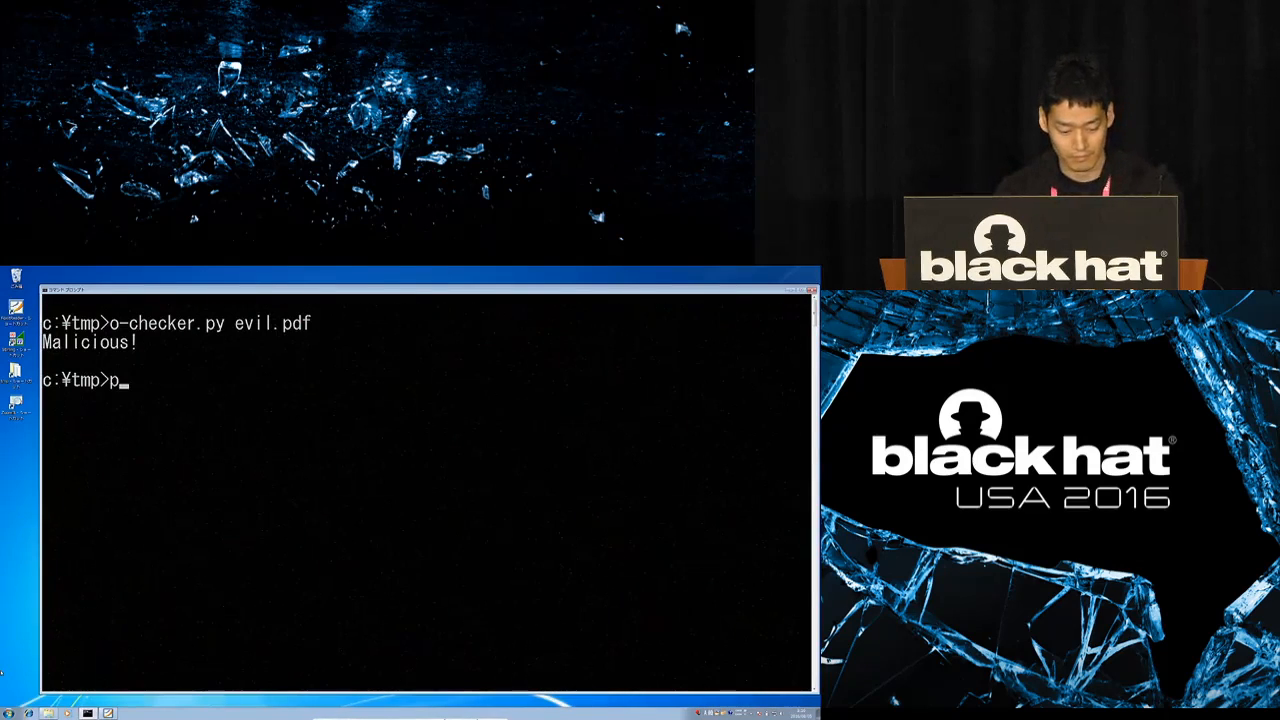
pyautogui.write('dfanalysis.py w')
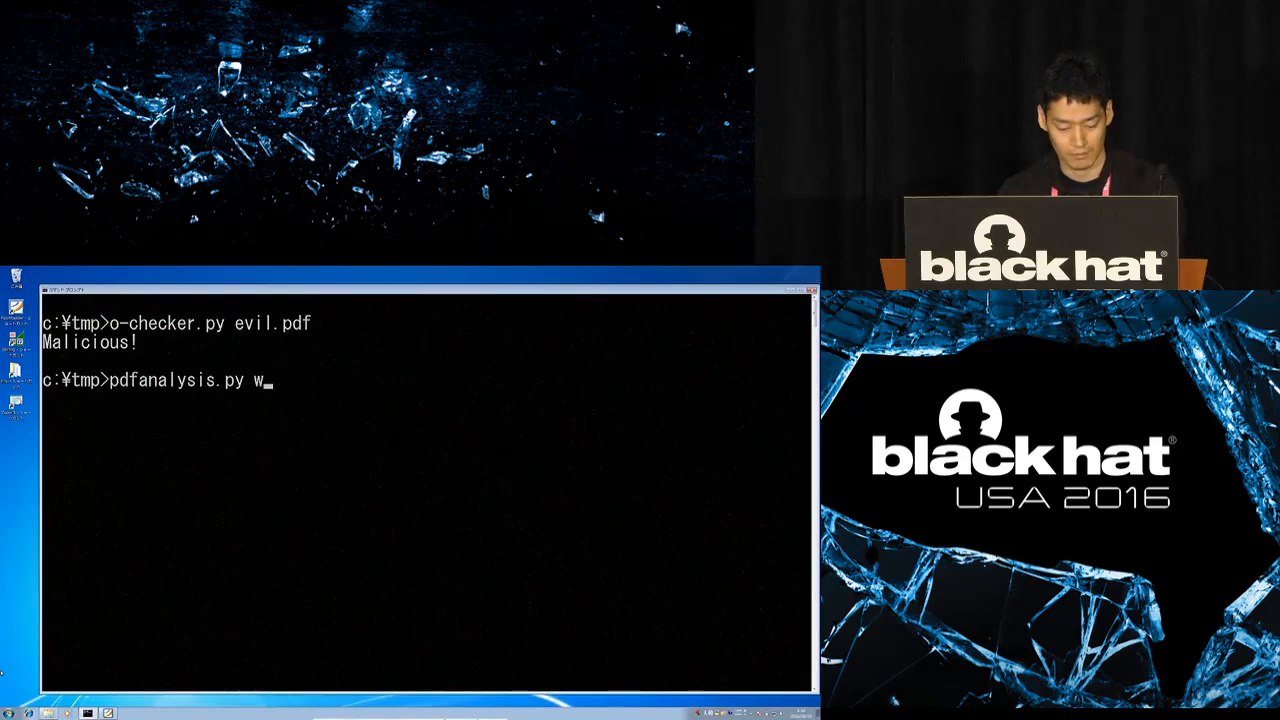
pyautogui.write('evil.pdf')
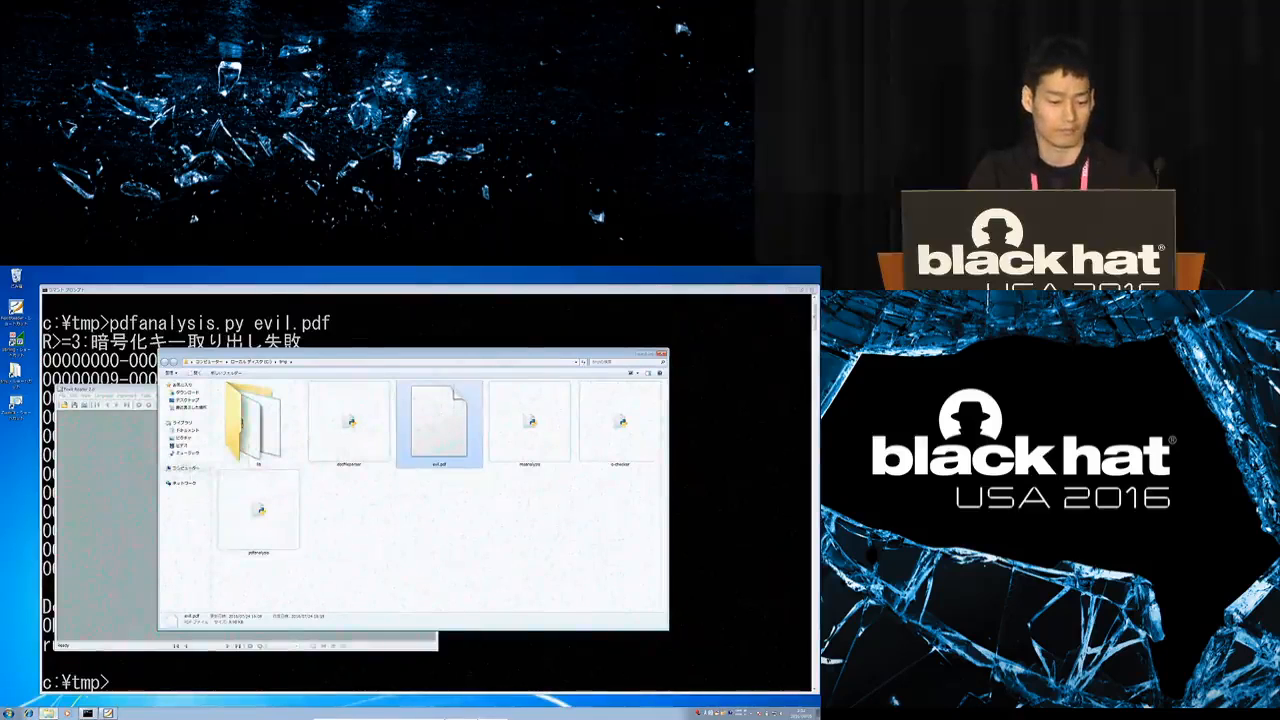
# Inspect a file in the tmp folder in Explorer before returning to the prompt.
pyautogui.doubleClick(440, 420)
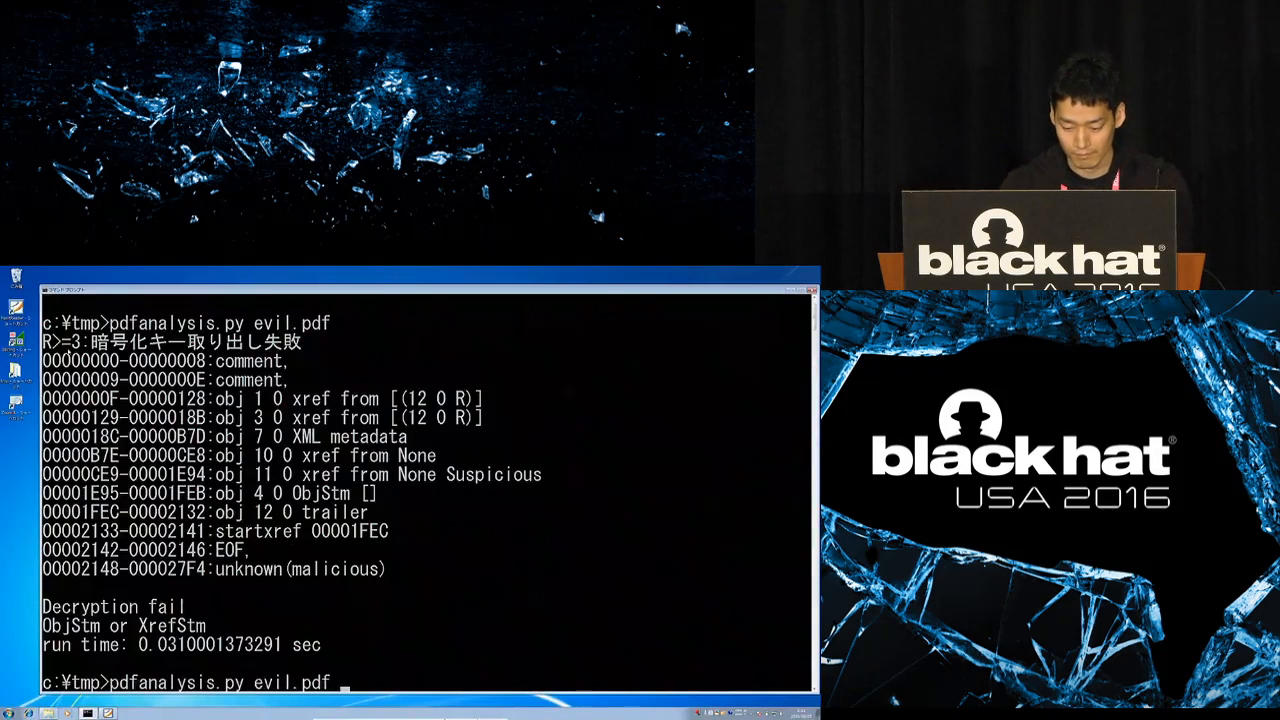
pyautogui.write('-p')
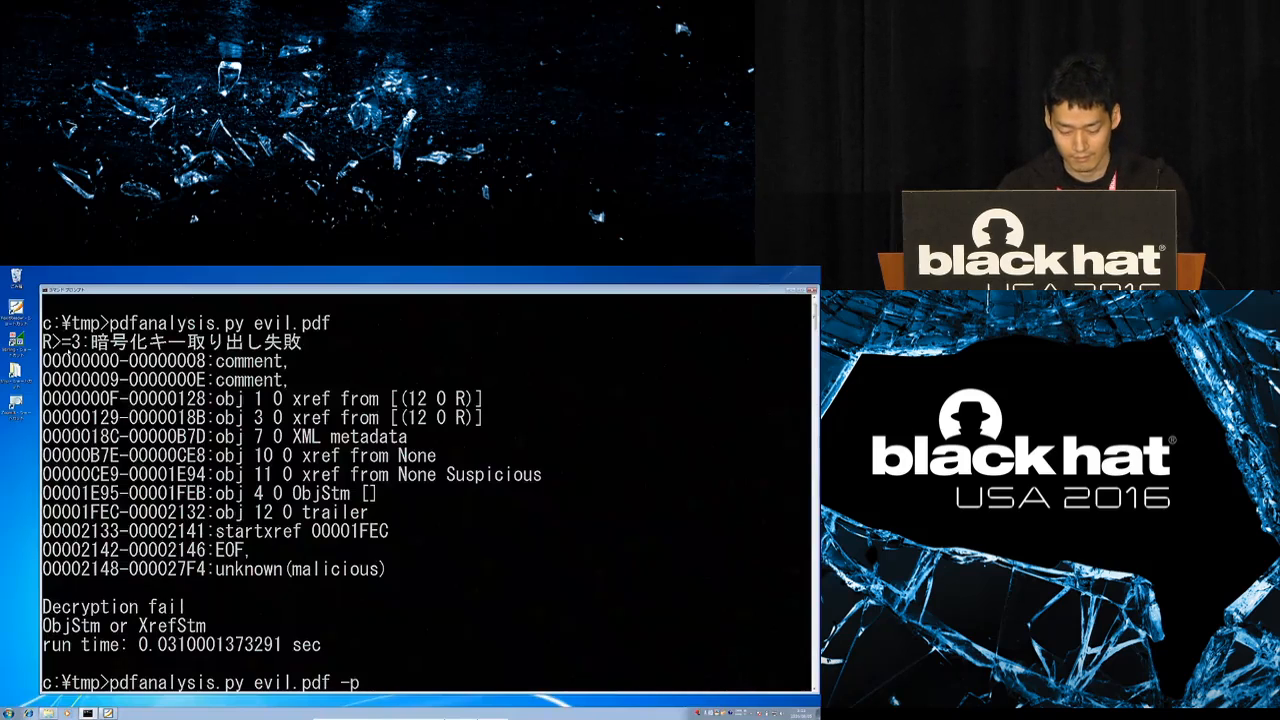
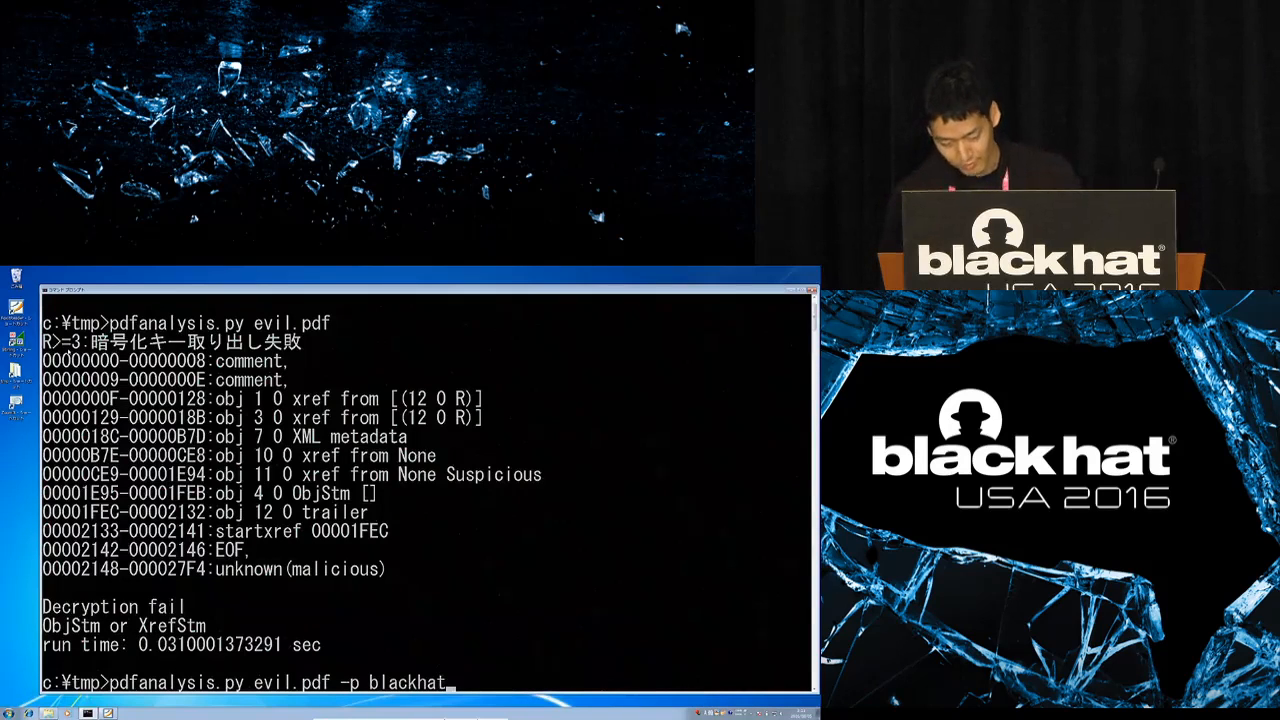
pyautogui.press('enter')
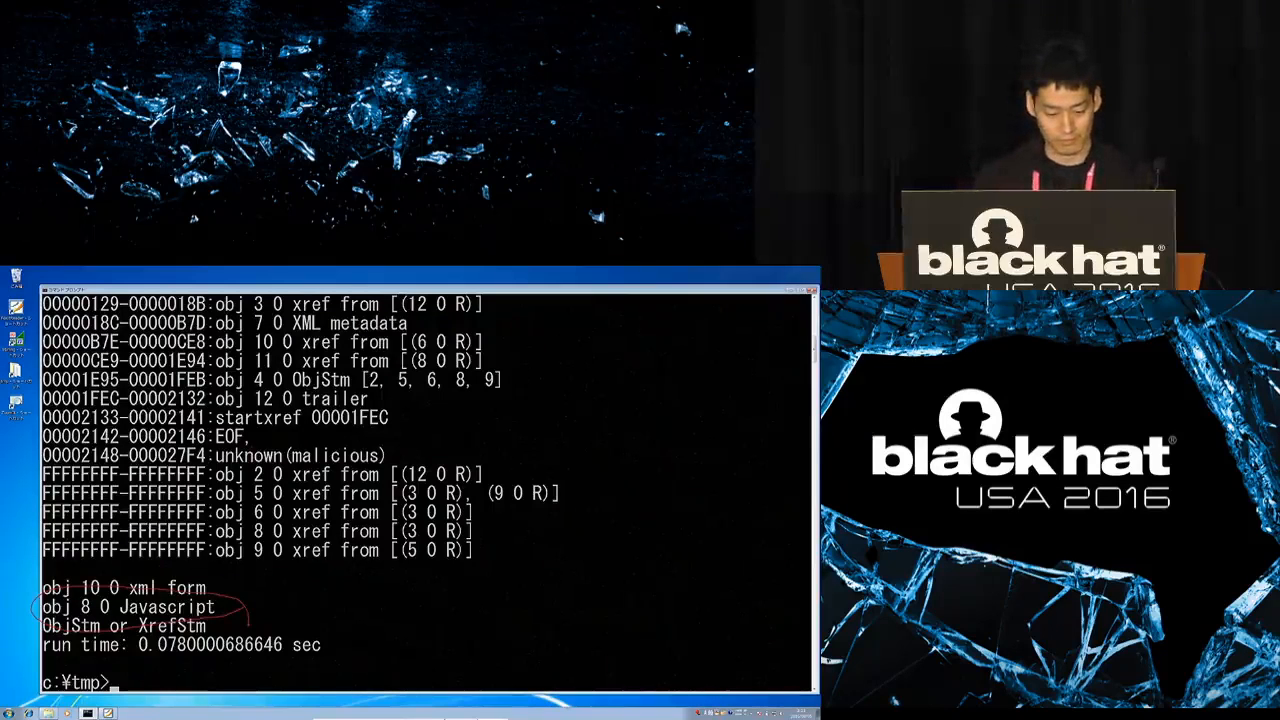
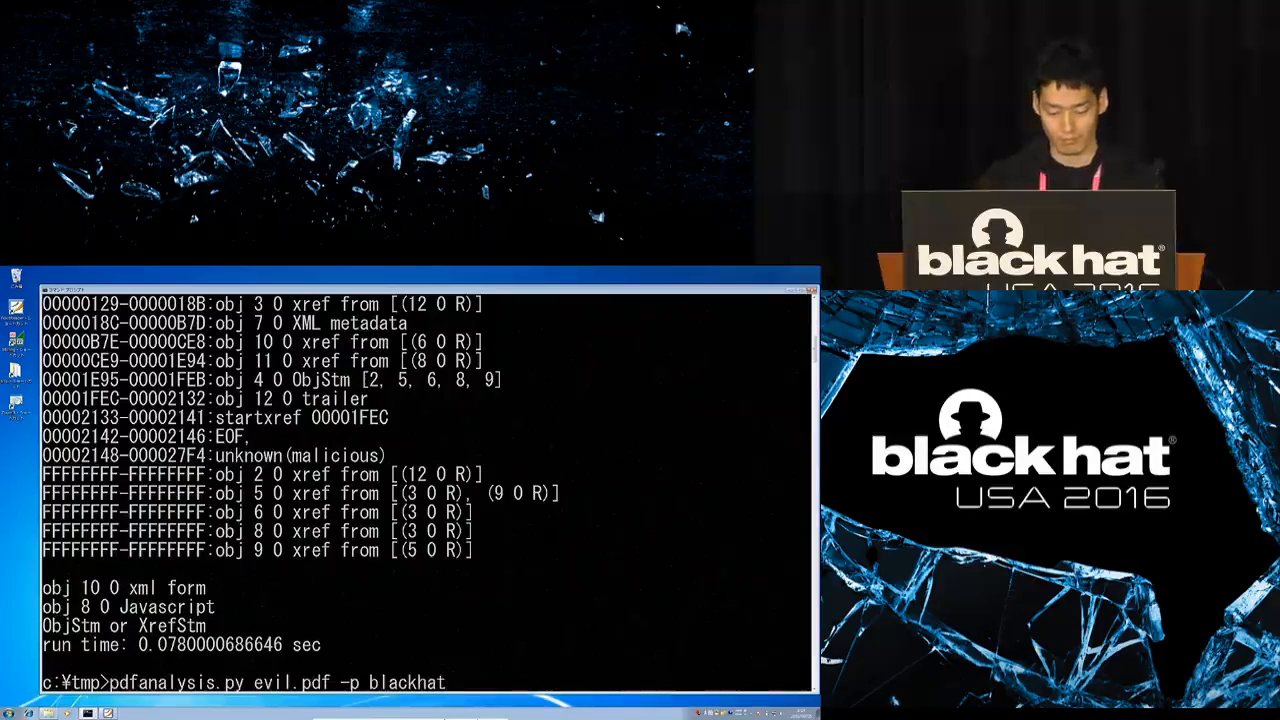
pyautogui.write('-o')
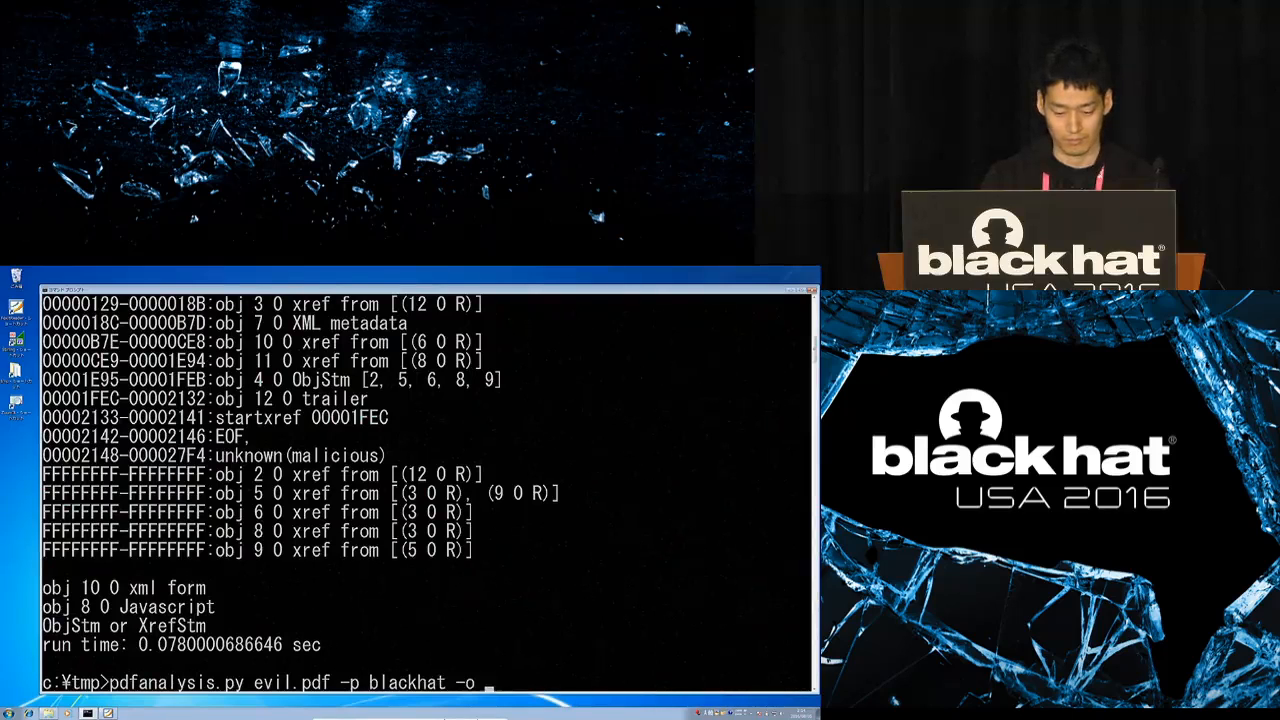
pyautogui.write('8')
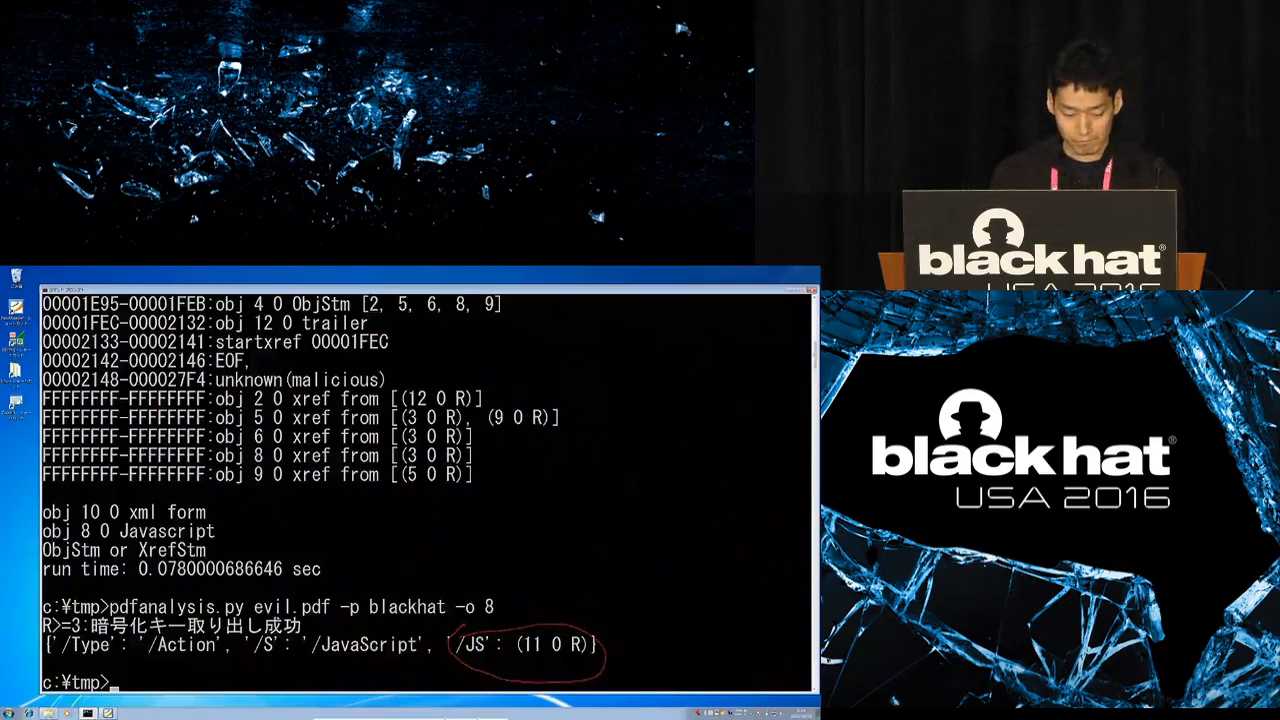
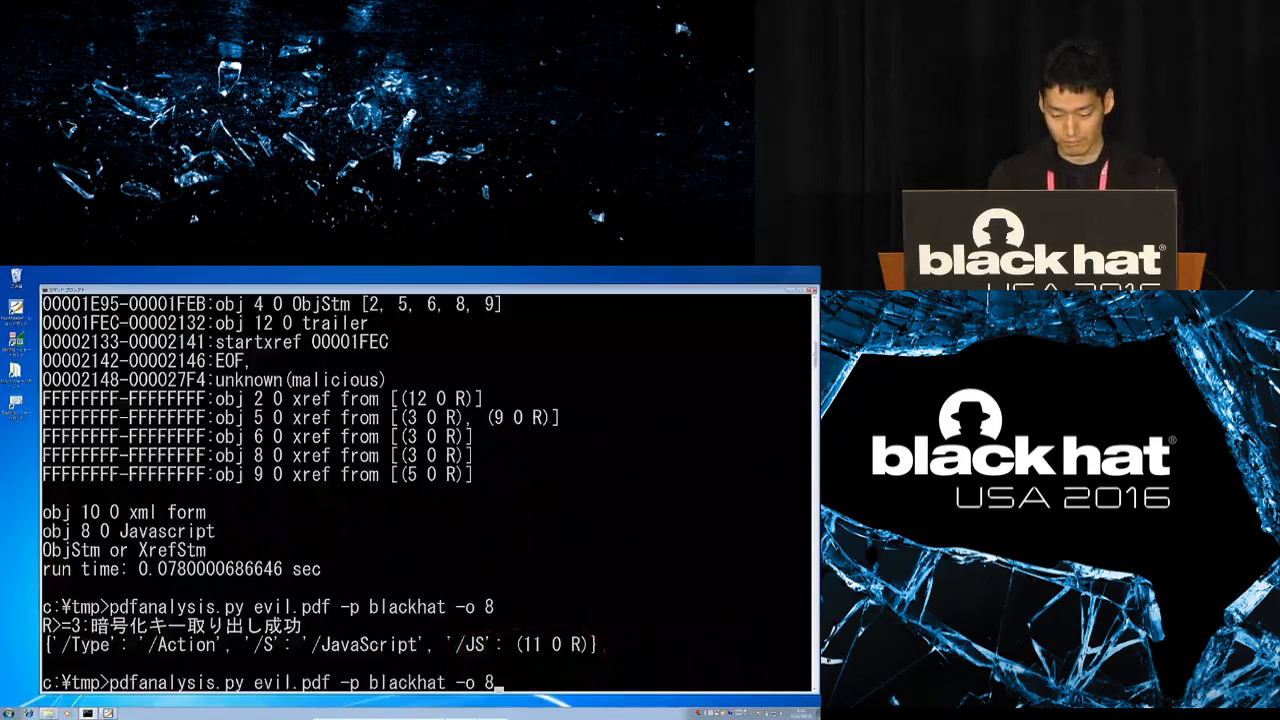
pyautogui.write('-s')
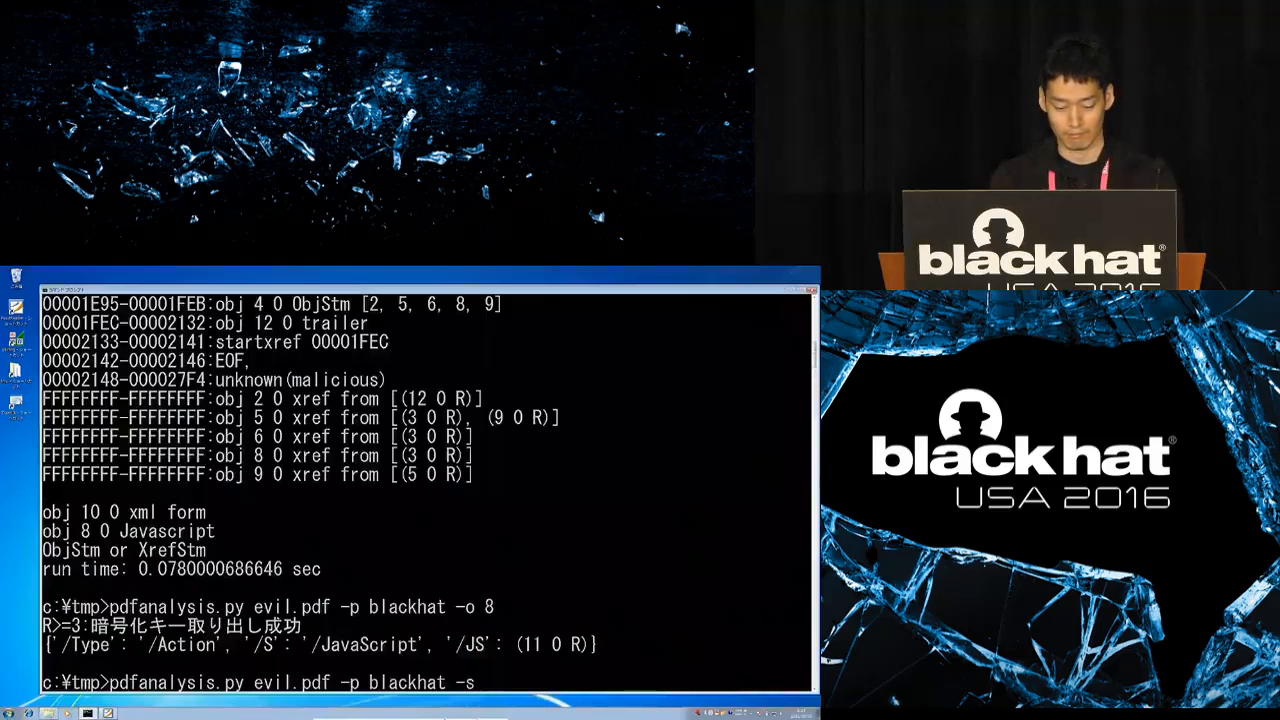
pyautogui.write('11')
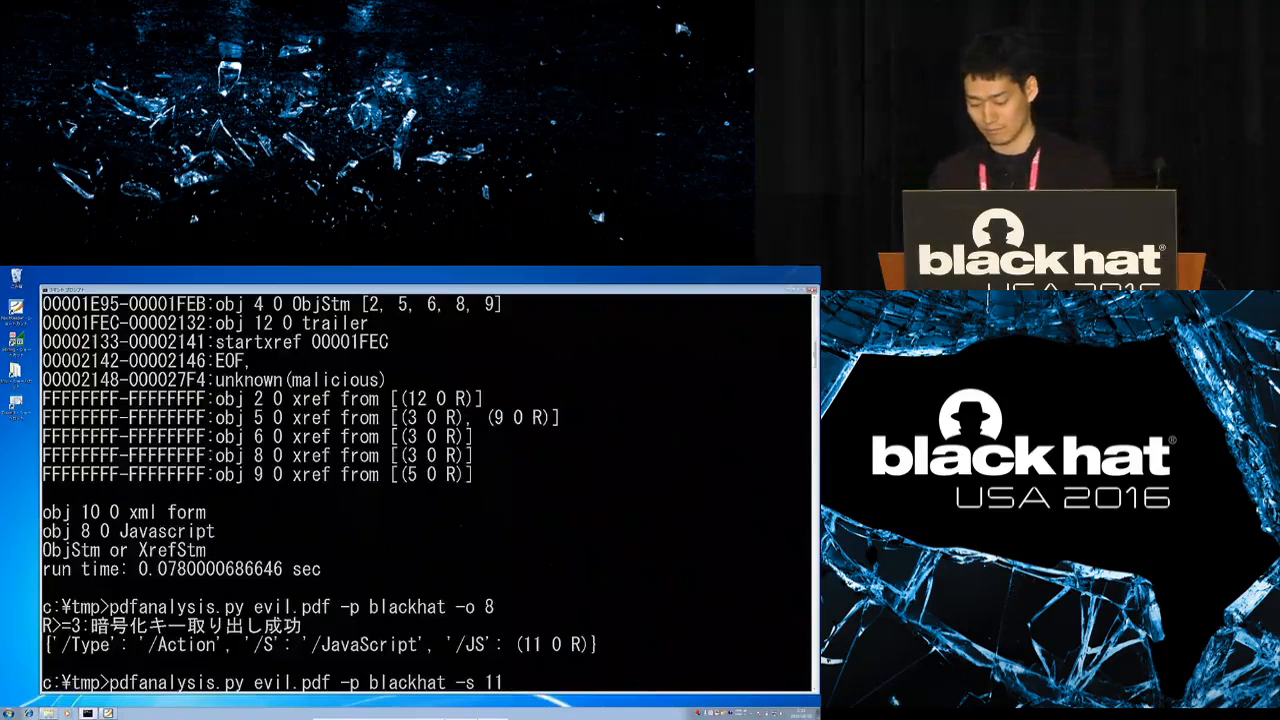